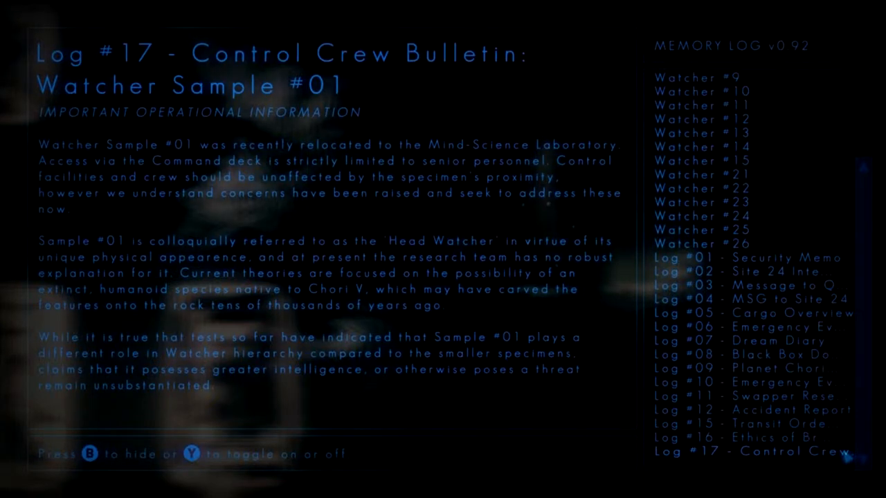
pyautogui.press('b')
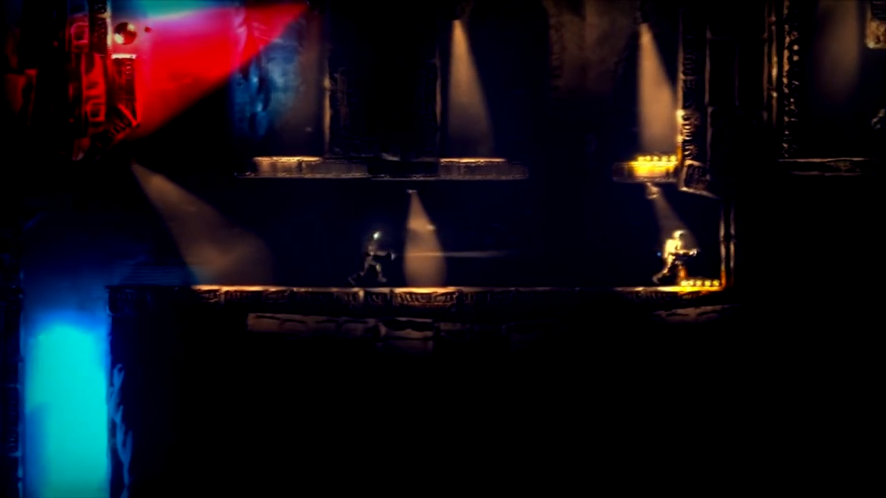
pyautogui.press('right')
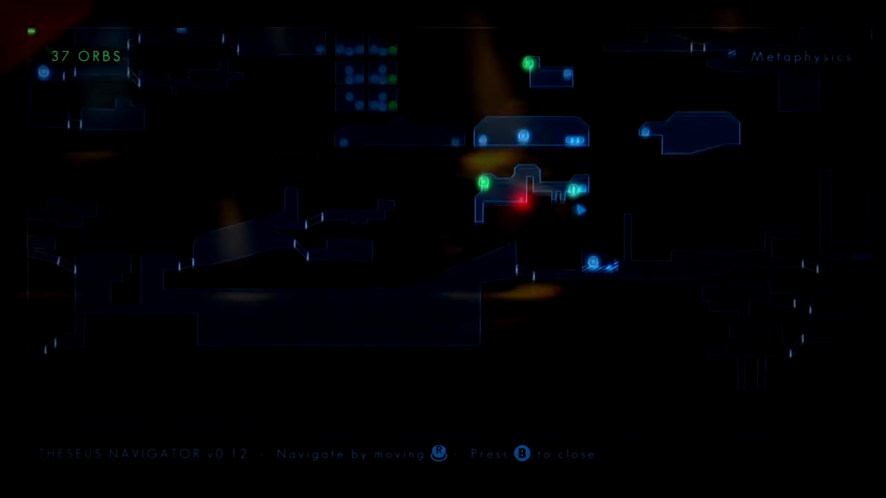
pyautogui.press('b')
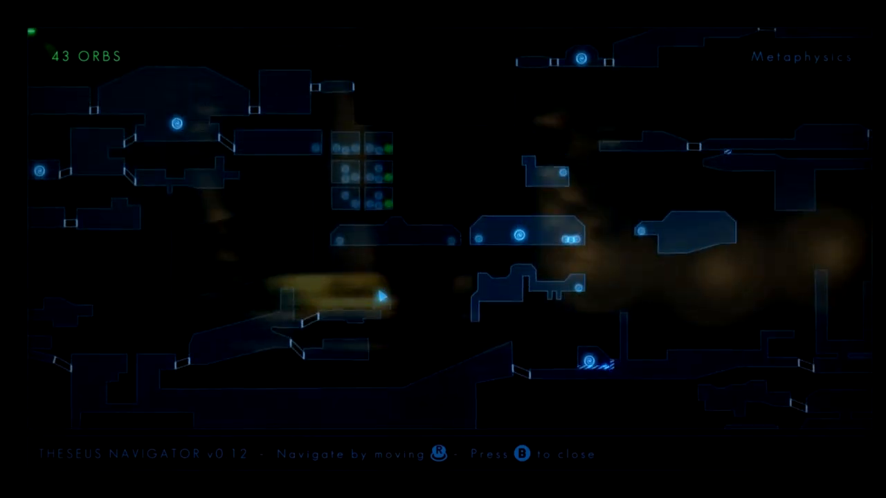
pyautogui.press('b')
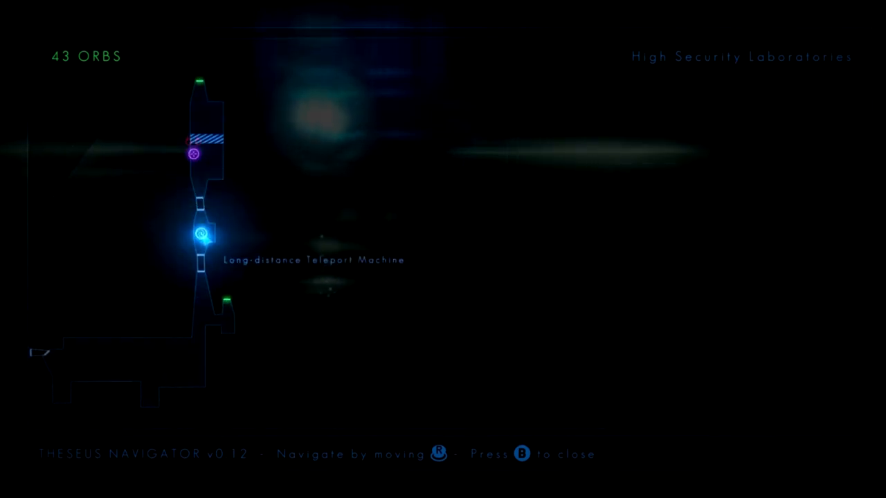
pyautogui.scroll(-3)
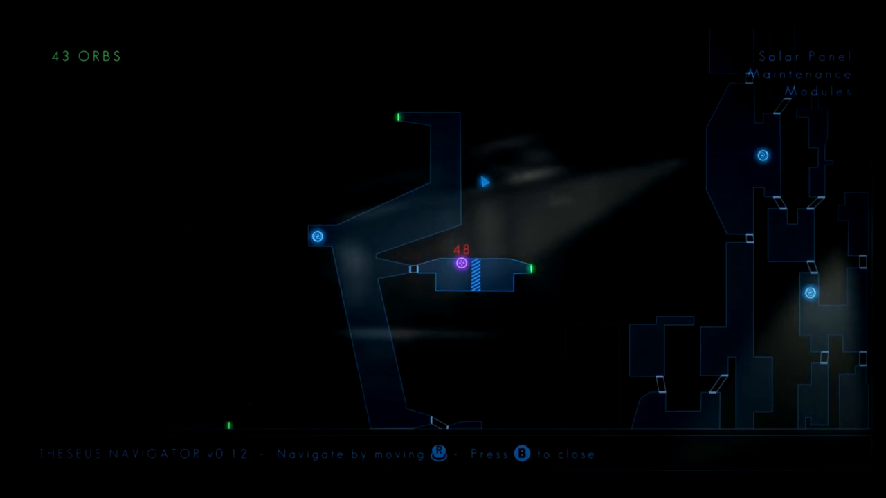
pyautogui.scroll(-3)
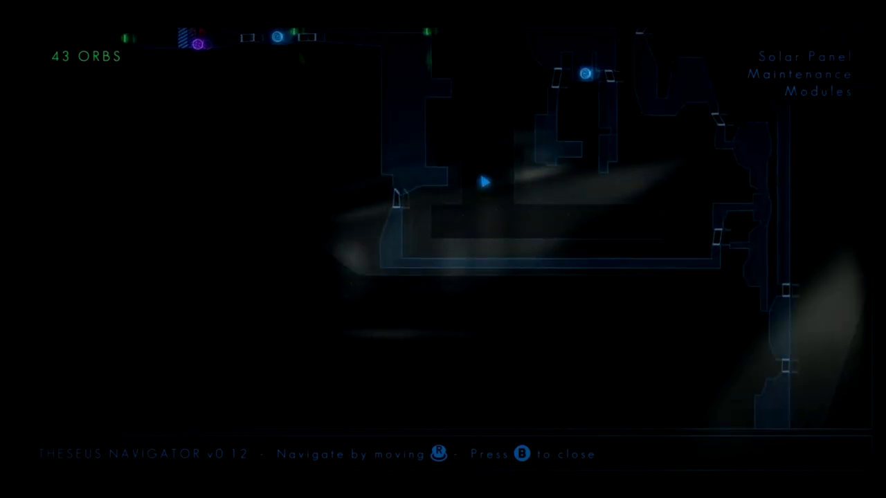
pyautogui.scroll(-3)
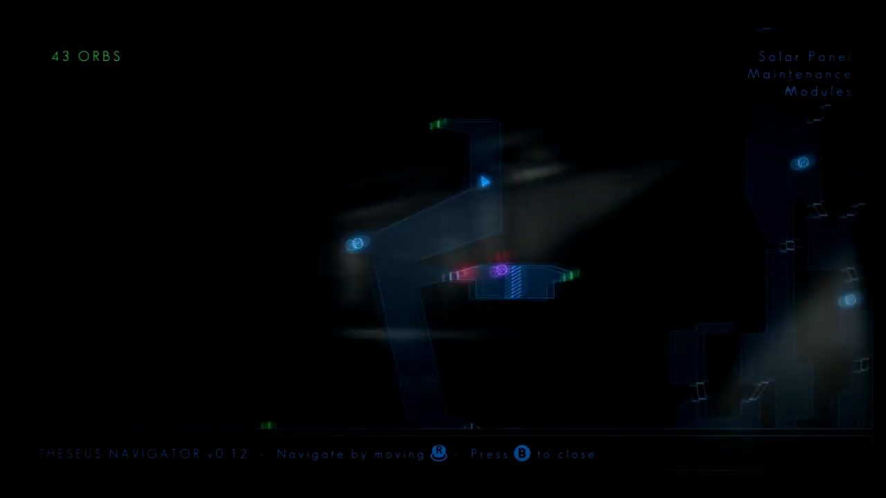